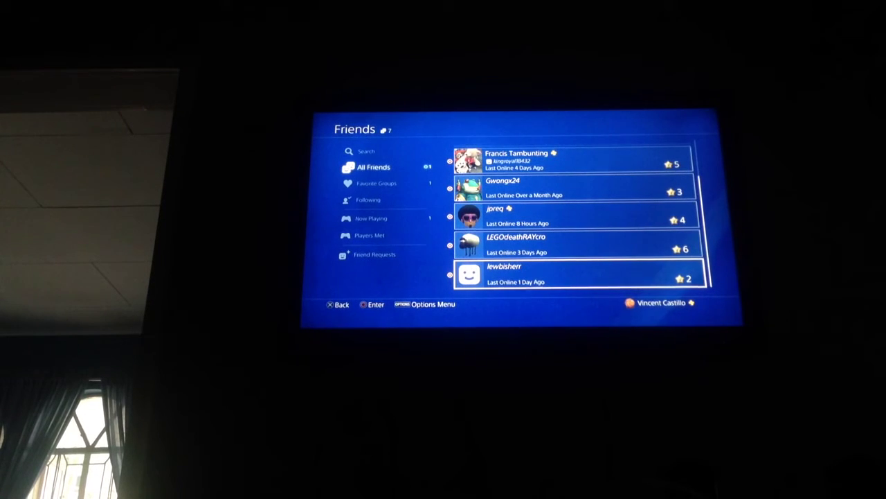
Step: Scroll the All Friends list up to the two friends at trophy level 13
key("Up")
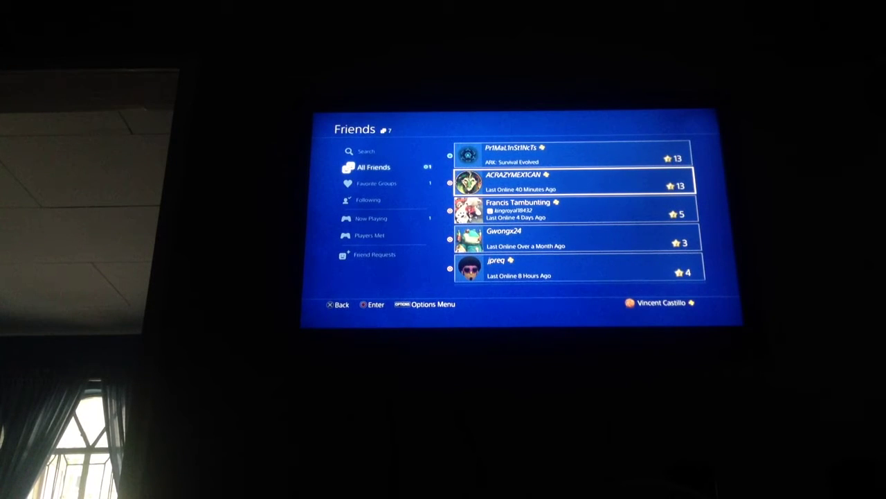
key("Up")
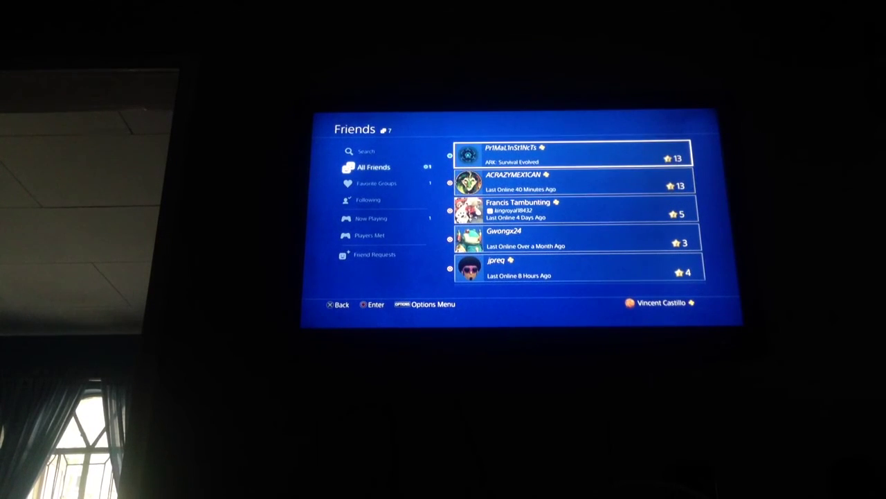